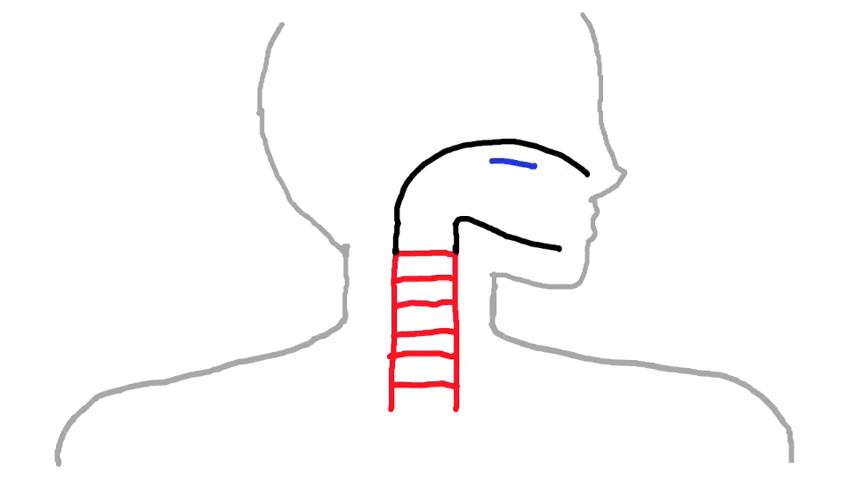
Remove the blue airway stroke and draw a short red stroke below the upper airway near the nose.
click(510, 164)
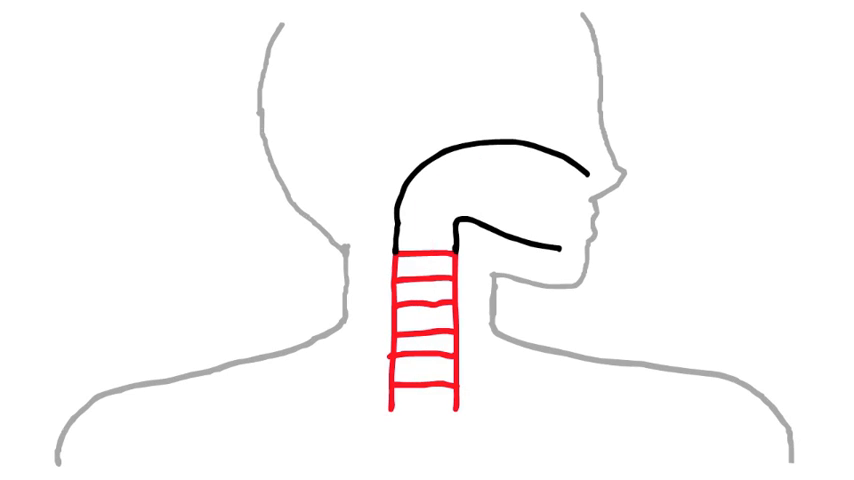
drag(540, 165, 575, 185)
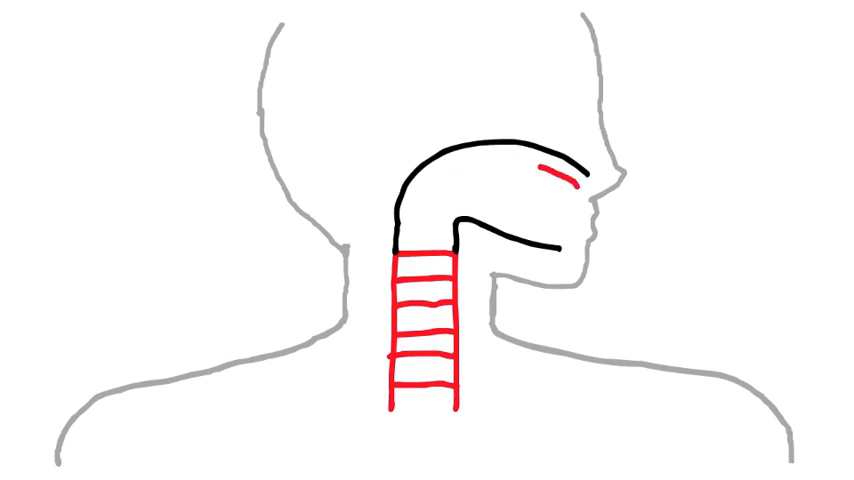